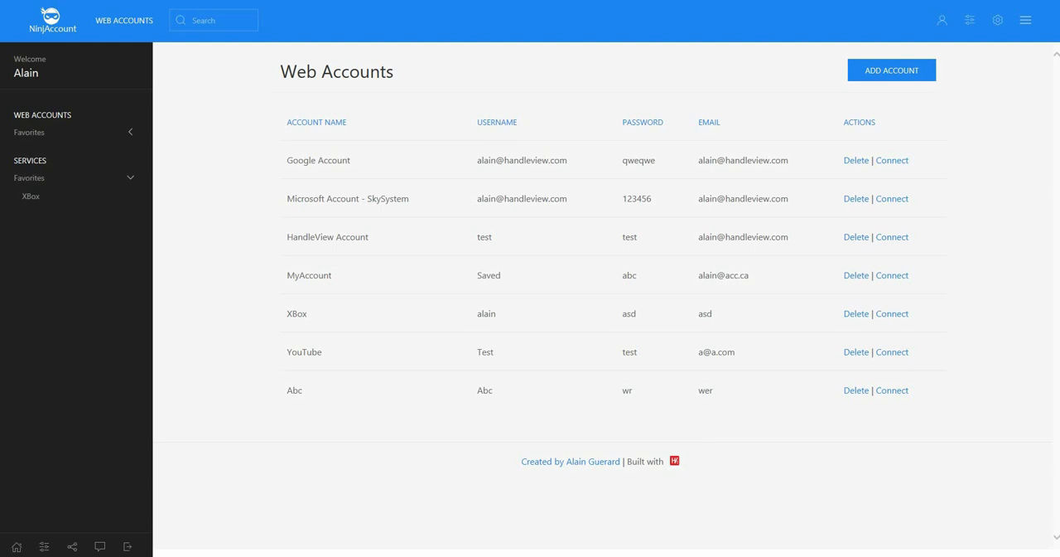
pyautogui.moveTo(674, 460)
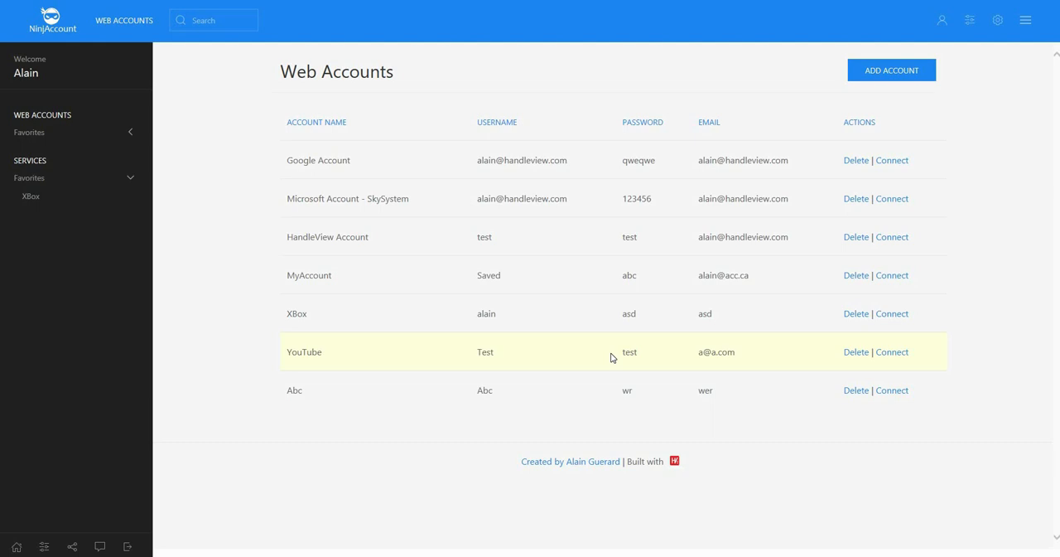
pyautogui.moveTo(626, 193)
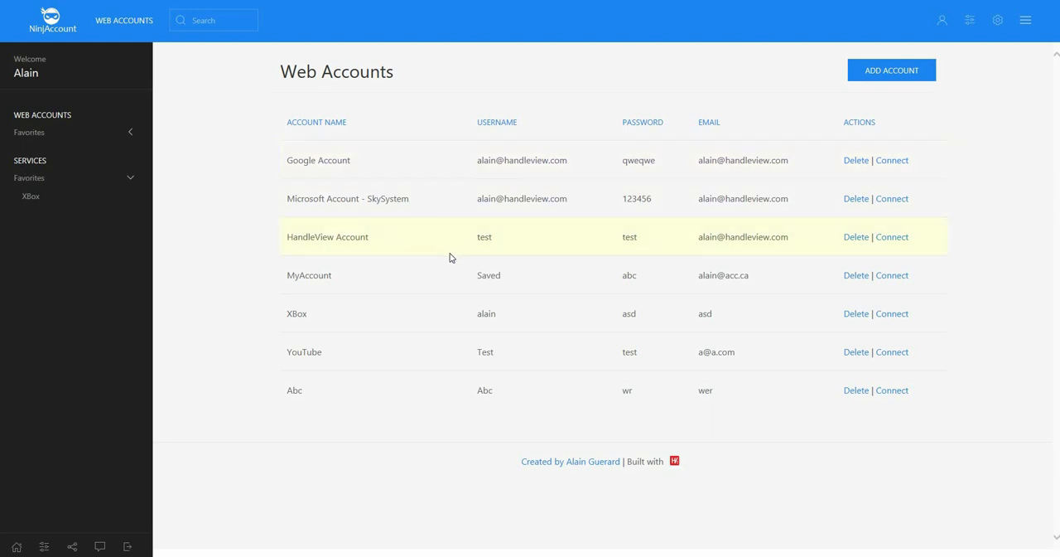
pyautogui.moveTo(437, 313)
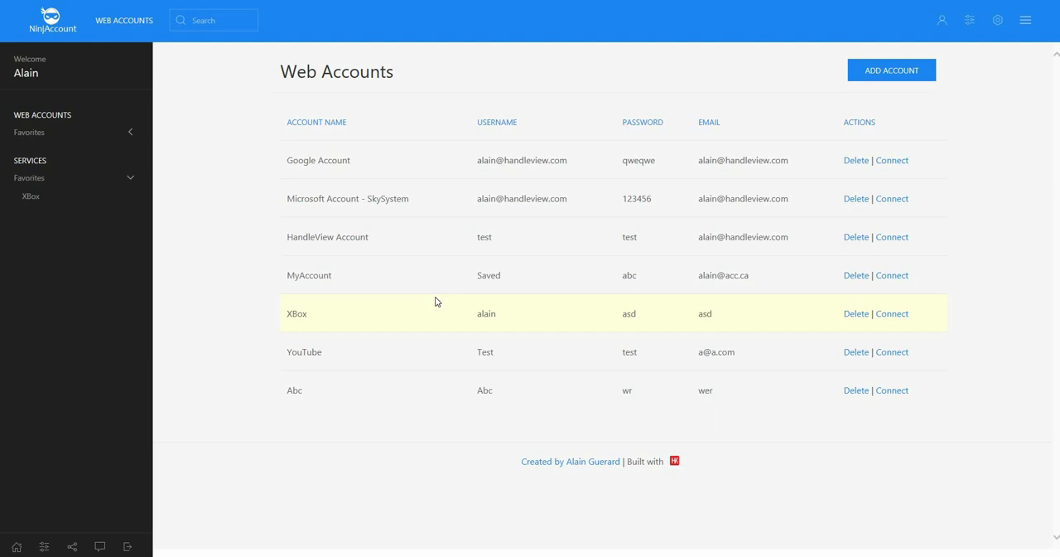
pyautogui.moveTo(729, 236)
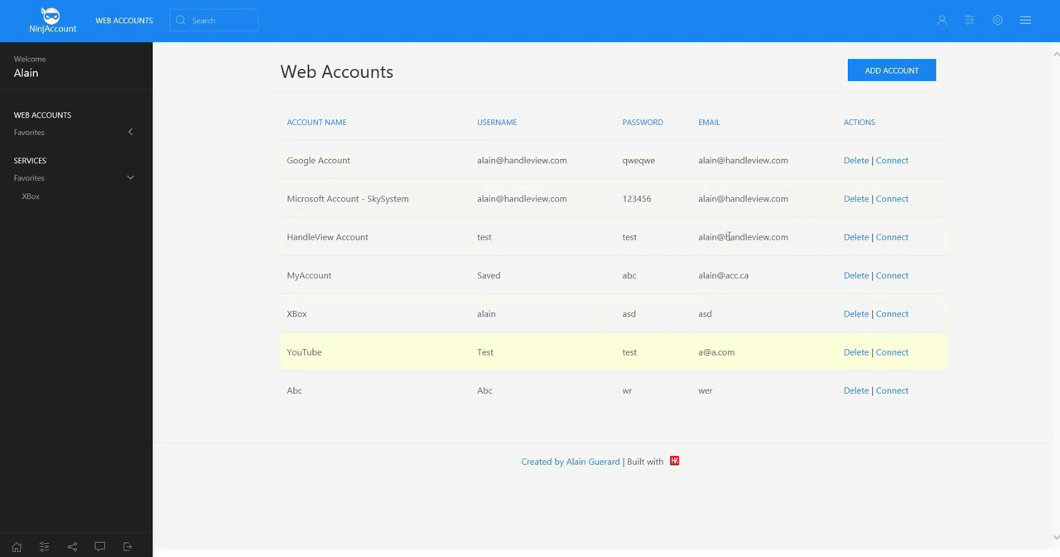
pyautogui.moveTo(557, 270)
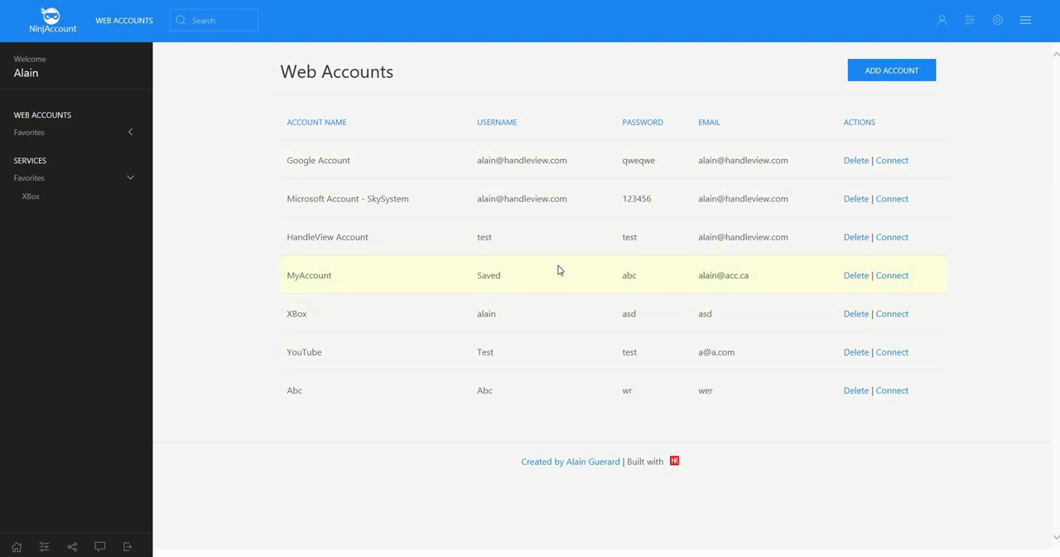
pyautogui.moveTo(562, 269)
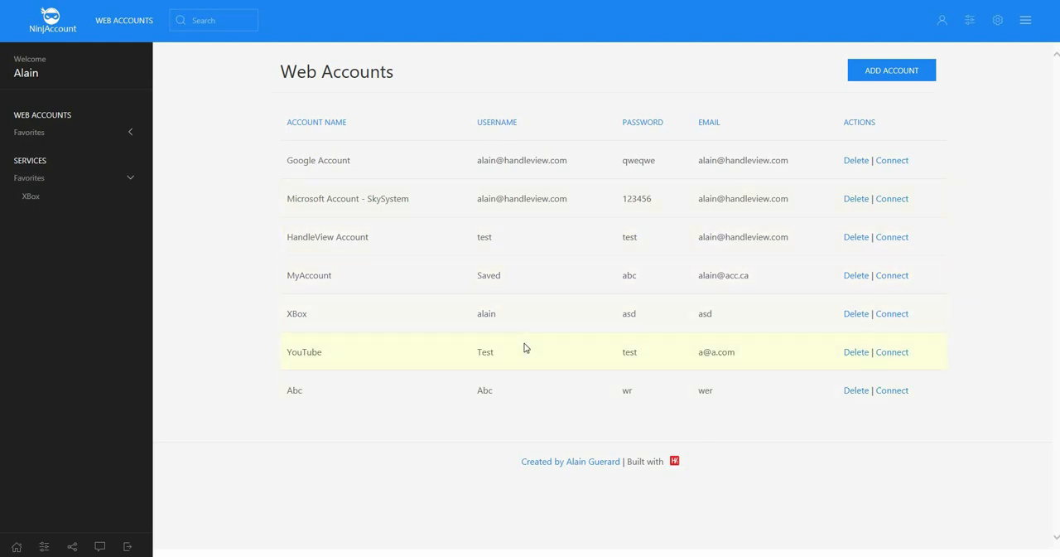
pyautogui.moveTo(609, 305)
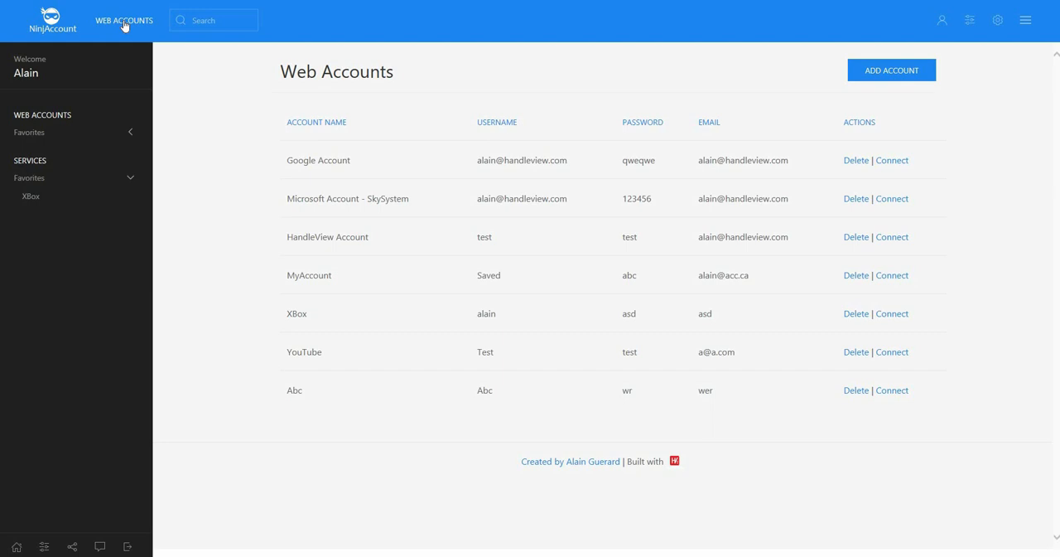
# - Start a new web account, preview the branded company list, then choose a custom account
pyautogui.click(213, 20)
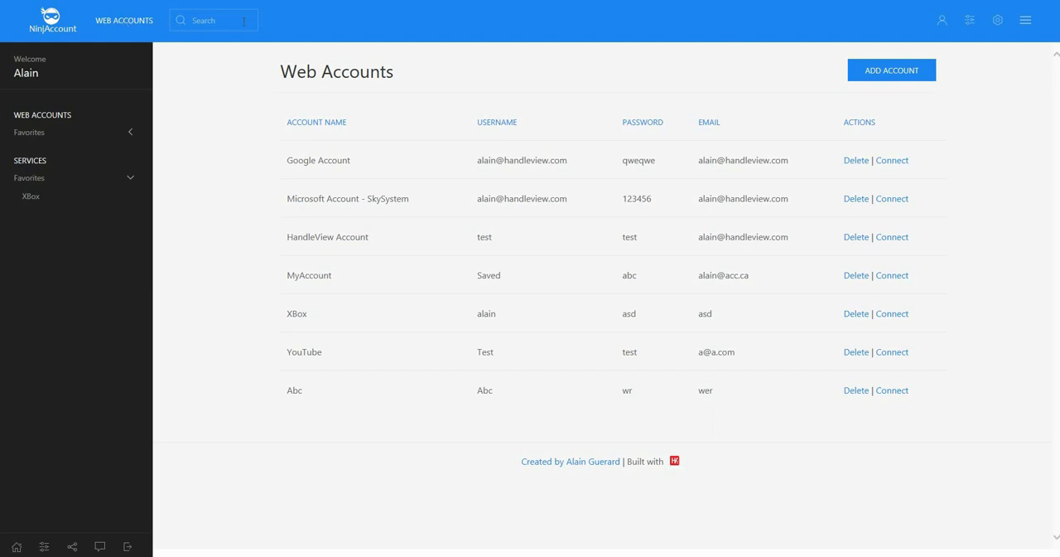
pyautogui.moveTo(961, 47)
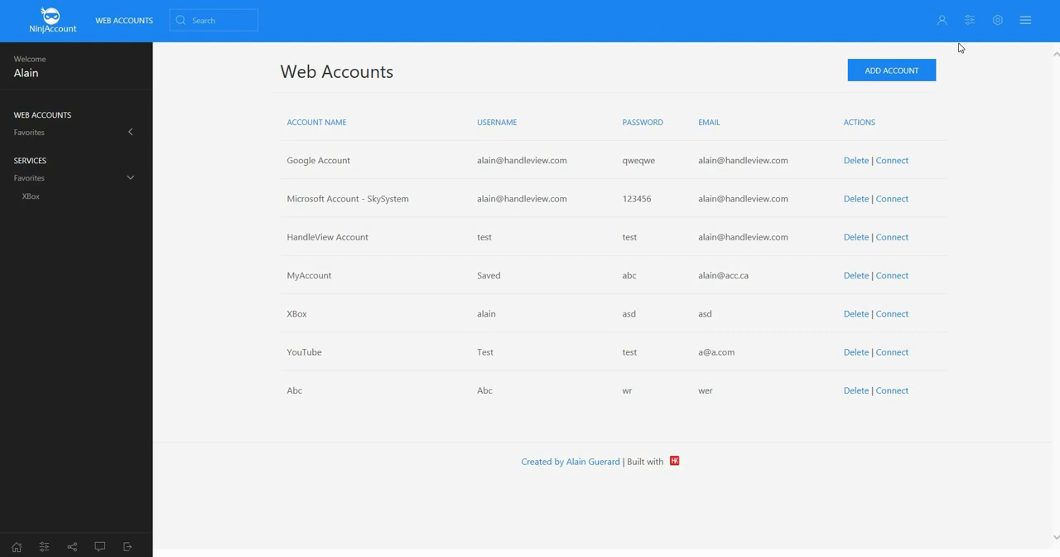
pyautogui.click(942, 20)
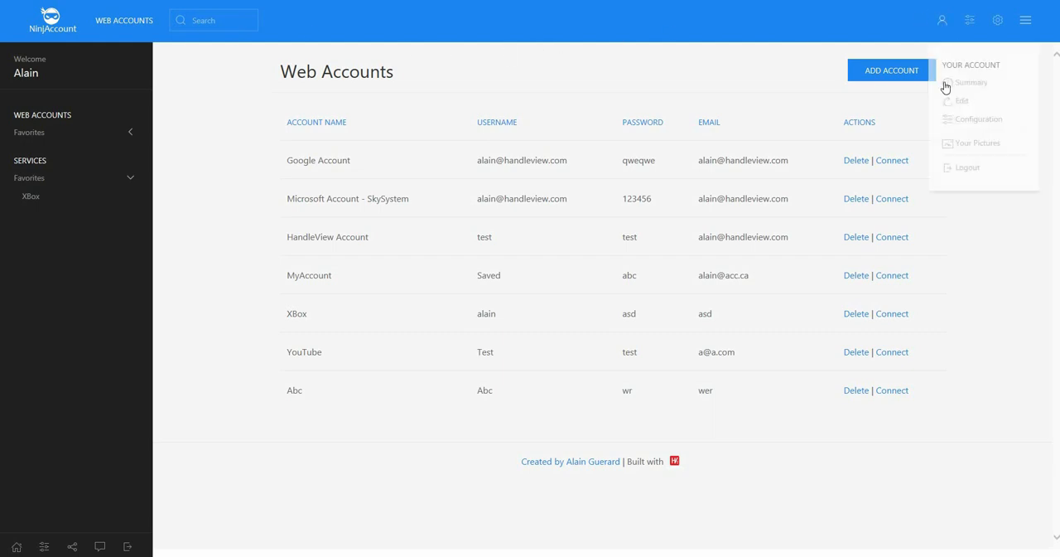
pyautogui.moveTo(710, 61)
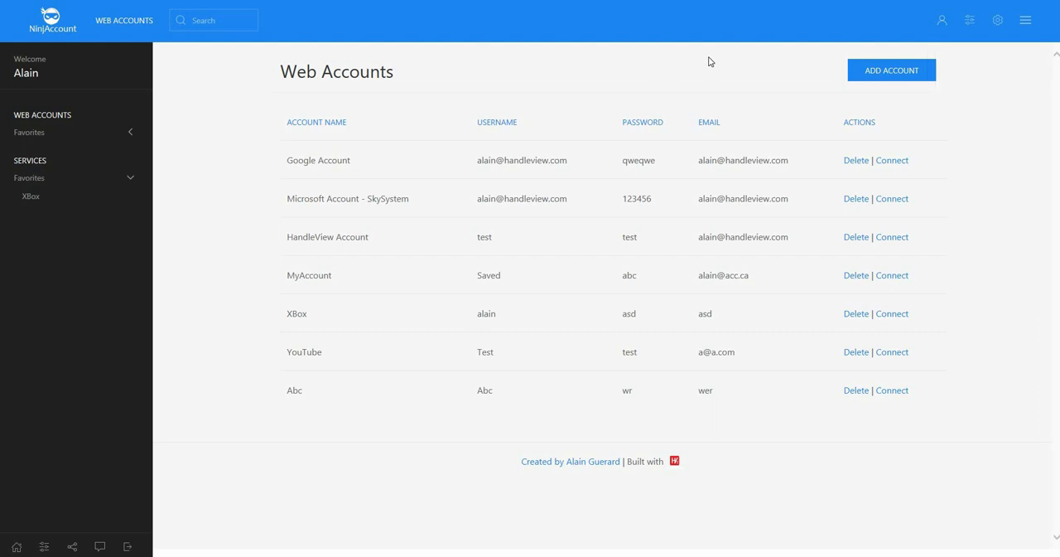
pyautogui.moveTo(52, 146)
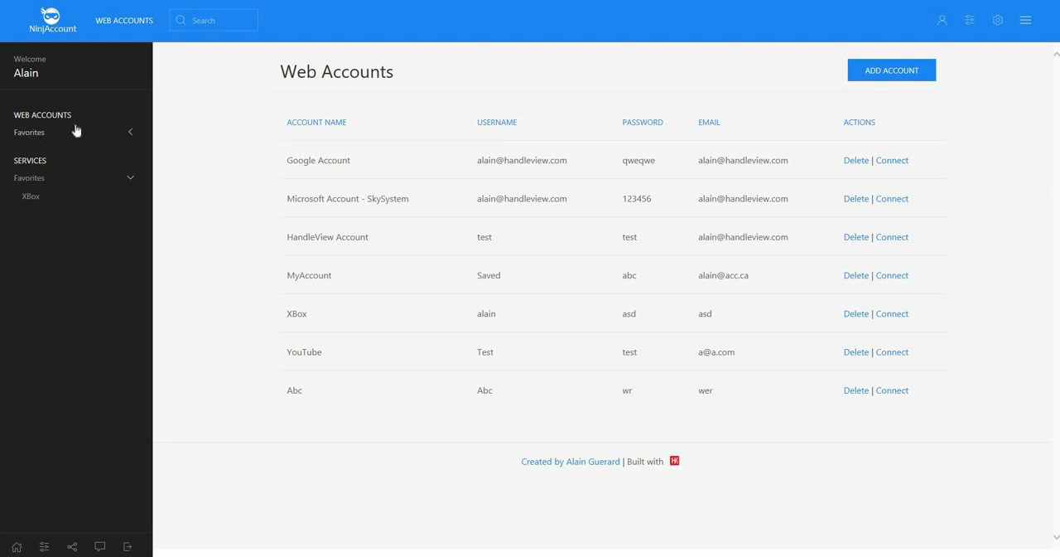
pyautogui.moveTo(30, 137)
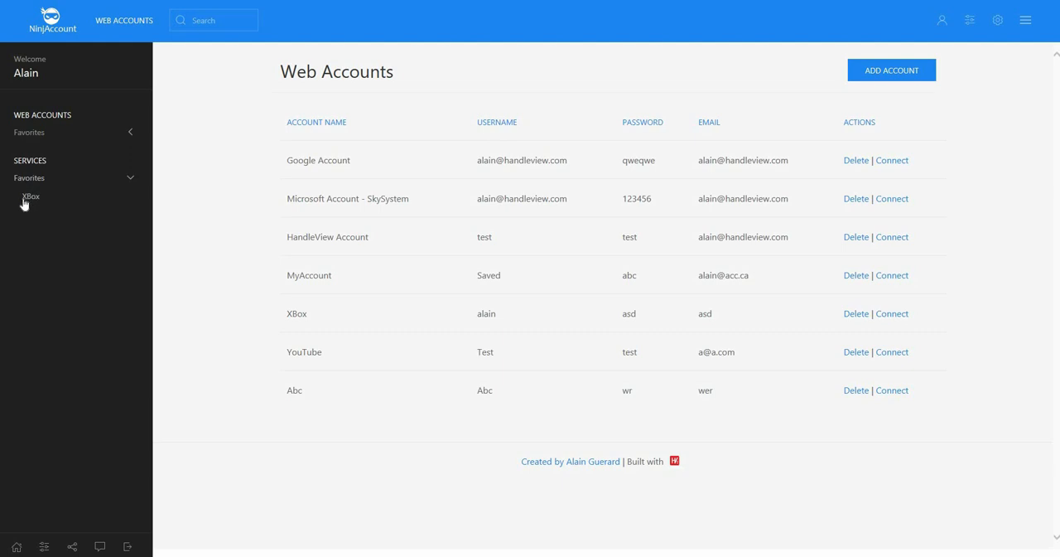
pyautogui.moveTo(261, 195)
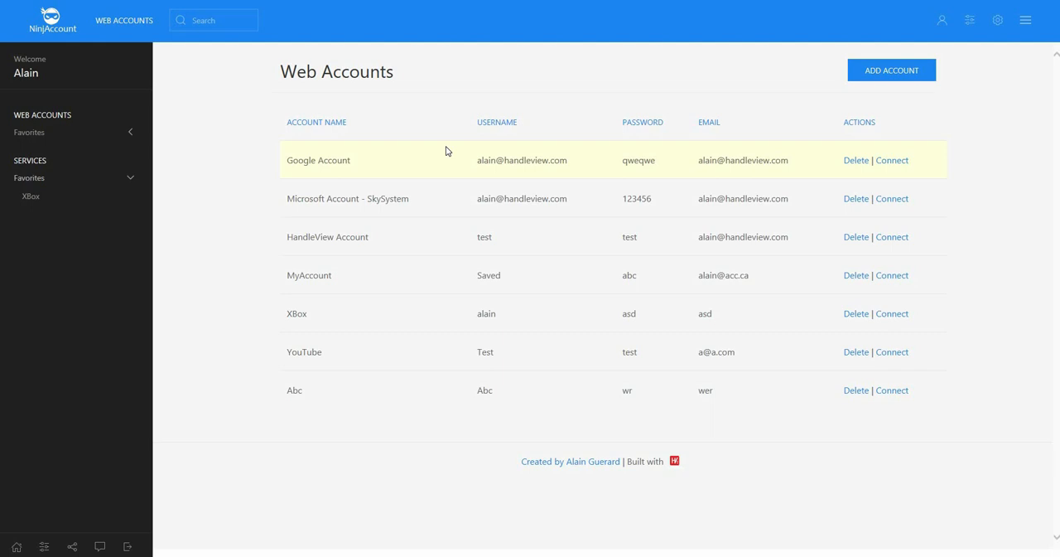
pyautogui.moveTo(856, 160)
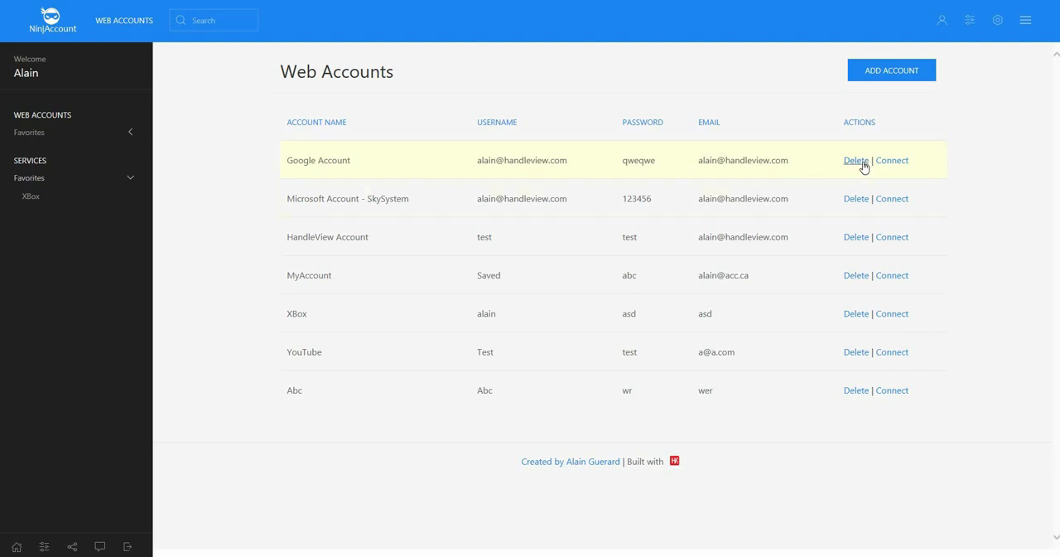
pyautogui.moveTo(892, 160)
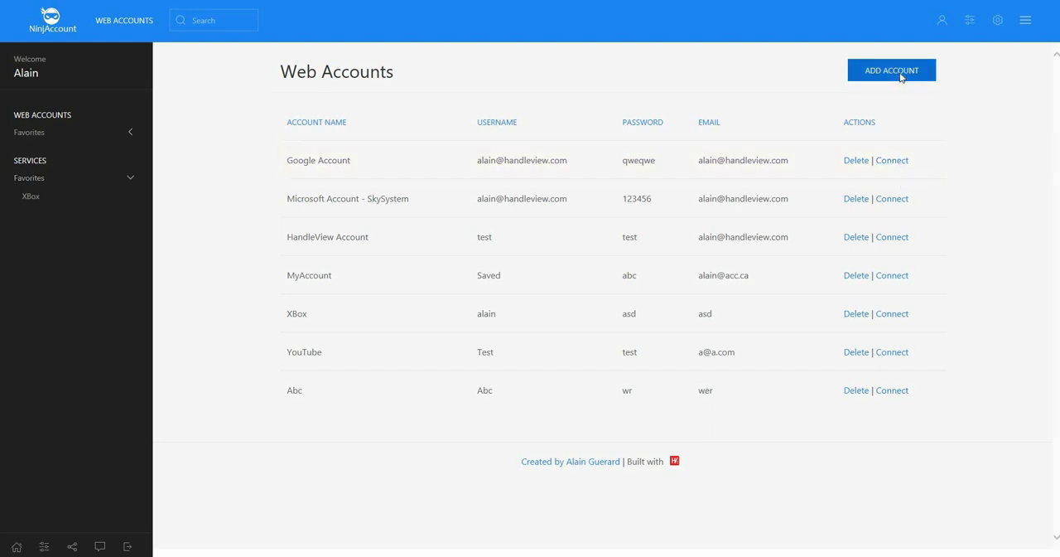
pyautogui.click(892, 69)
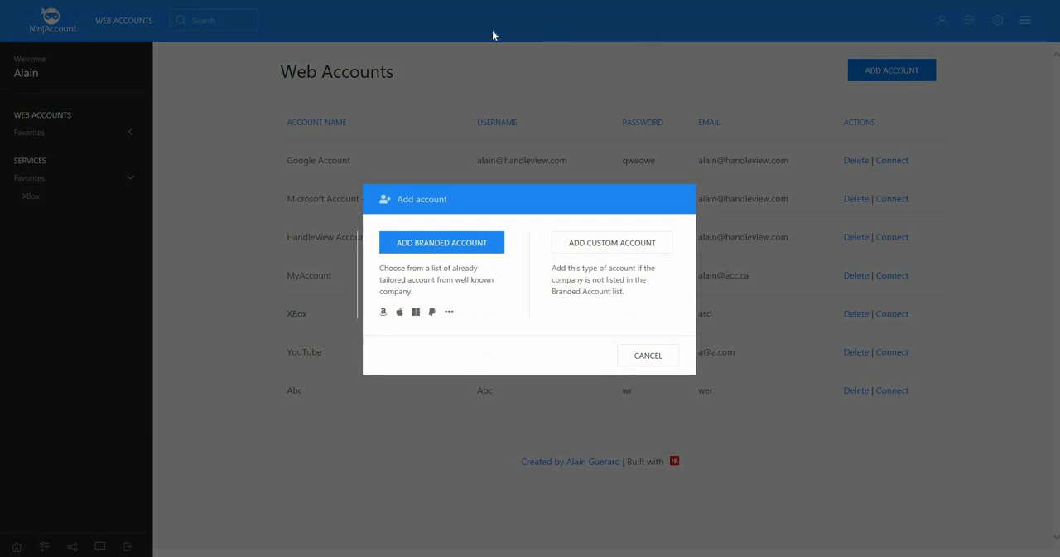
pyautogui.moveTo(352, 375)
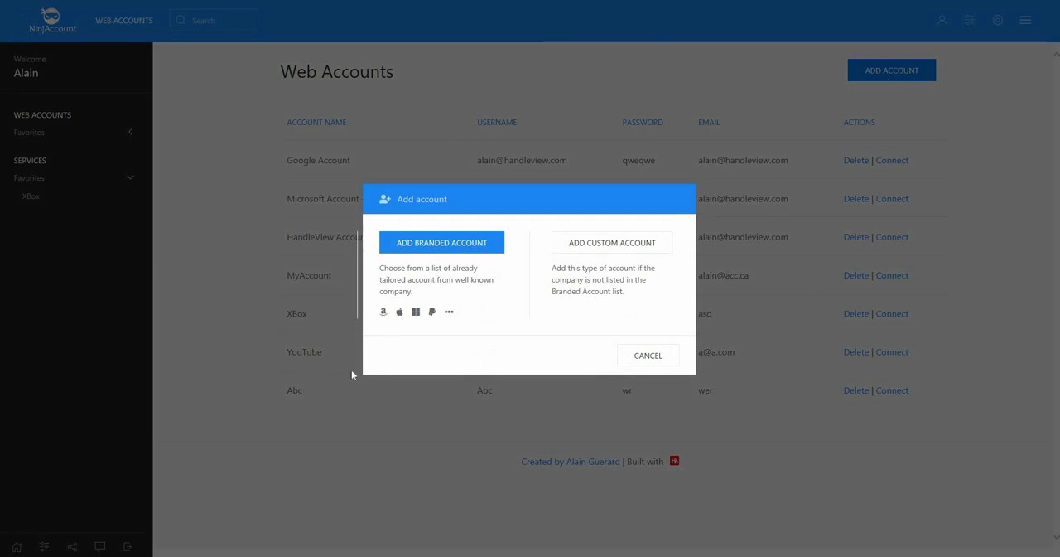
pyautogui.moveTo(515, 124)
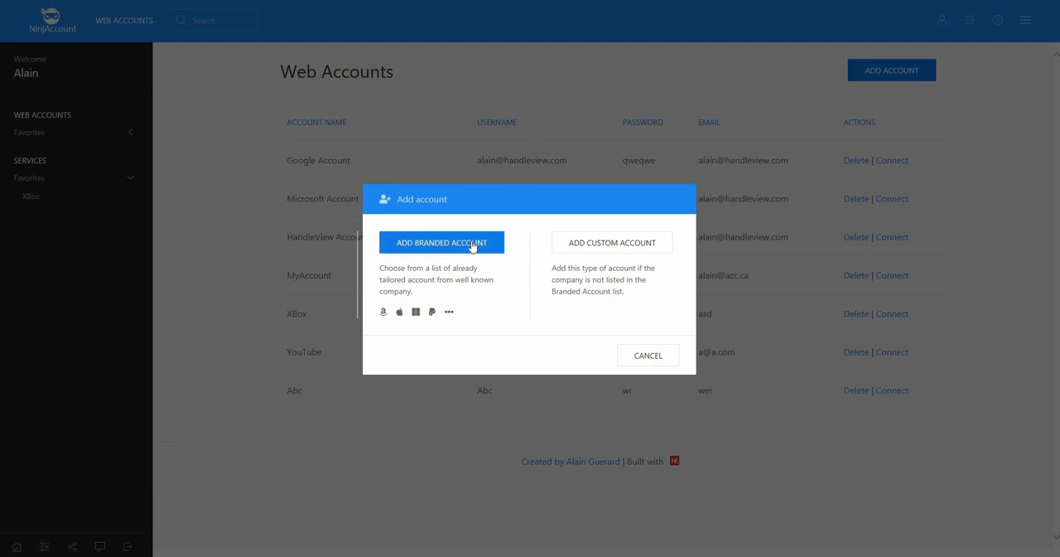
pyautogui.click(441, 242)
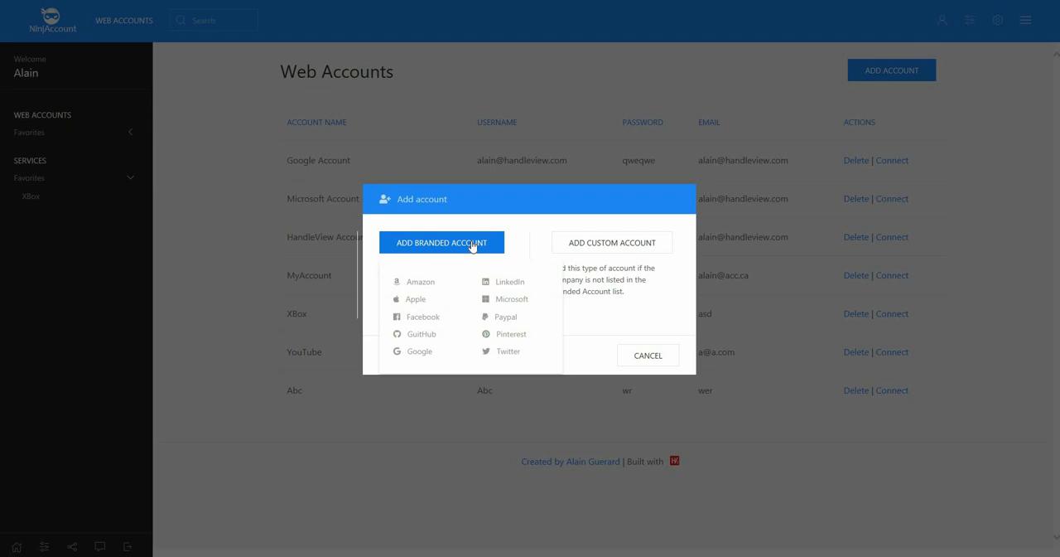
pyautogui.moveTo(425, 300)
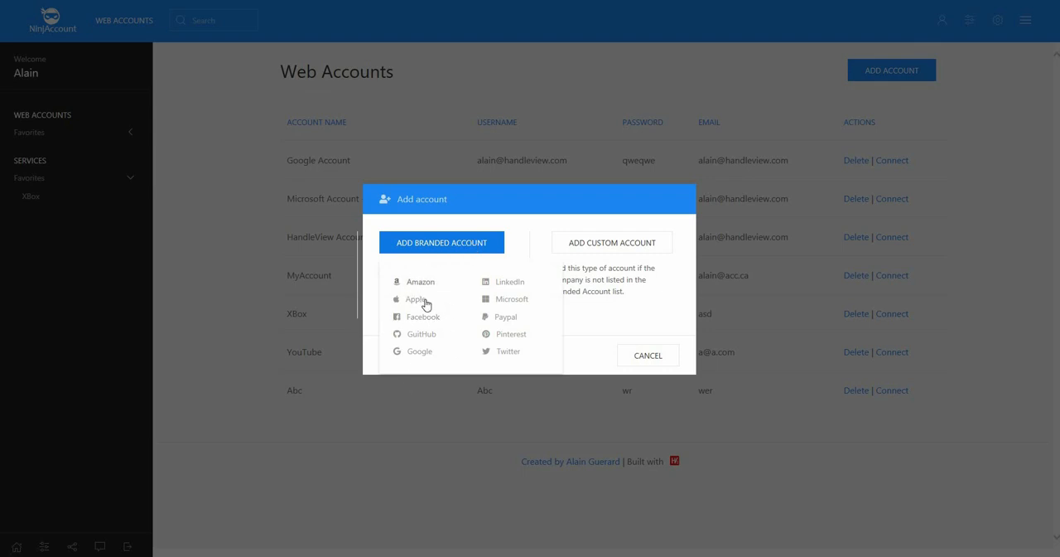
pyautogui.moveTo(430, 285)
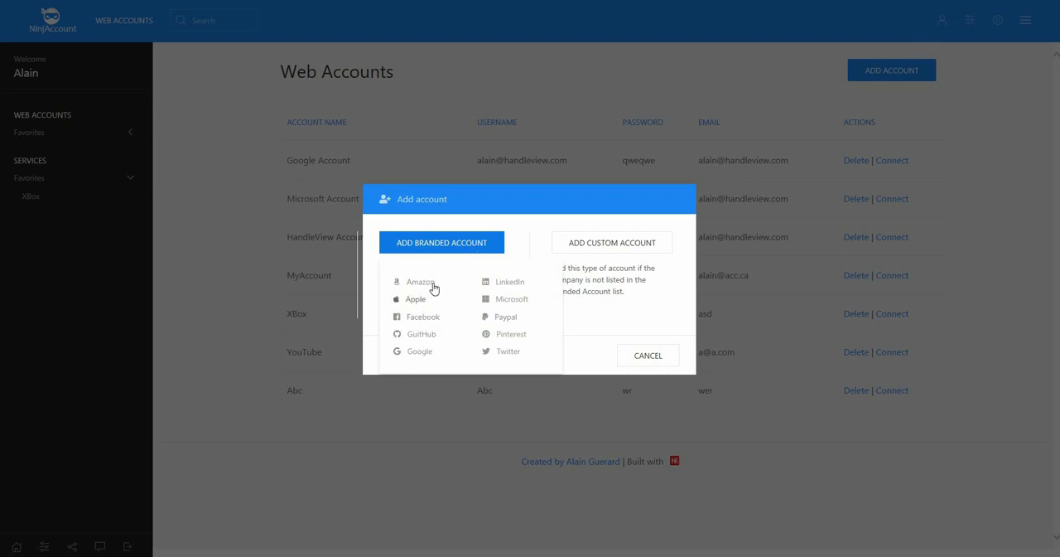
pyautogui.moveTo(538, 253)
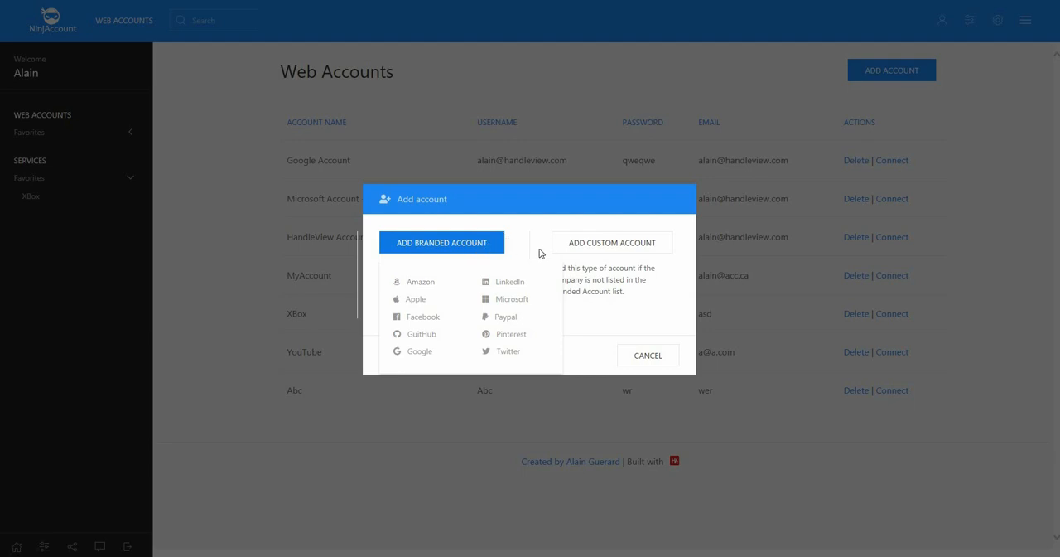
pyautogui.moveTo(488, 302)
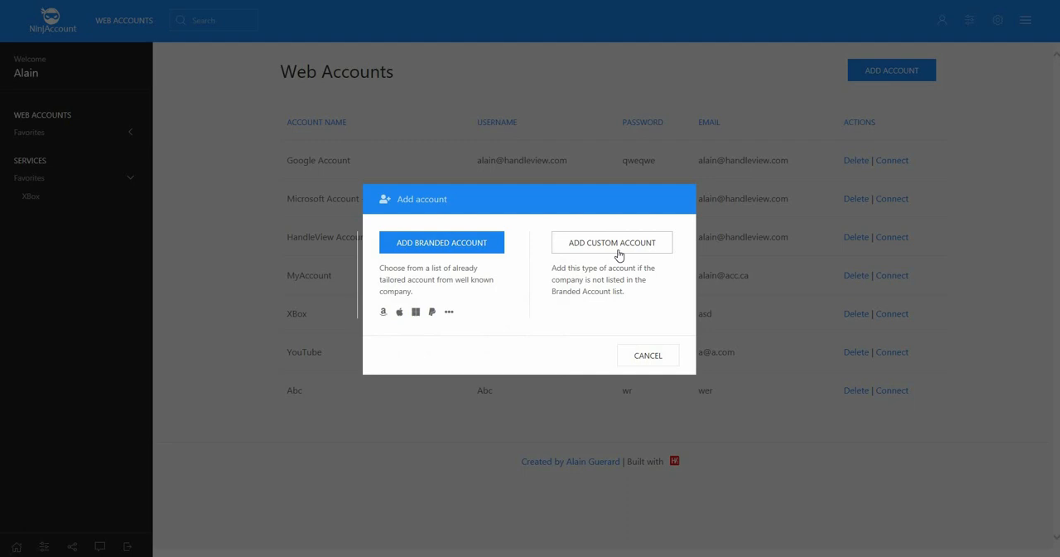
pyautogui.click(612, 242)
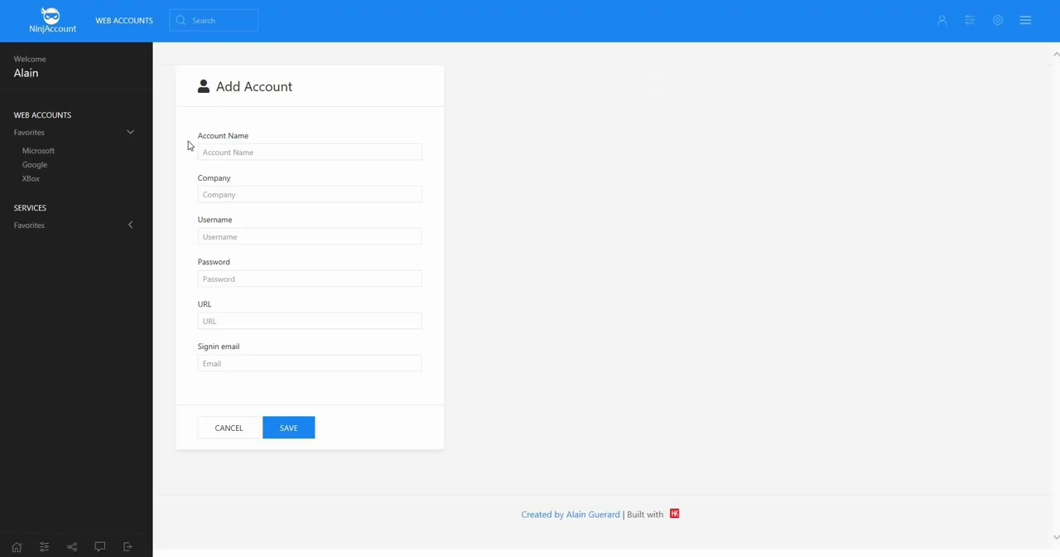
# - Fill the new account's details with 'qwe' and try saving, exposing missing URL and email
pyautogui.click(309, 152)
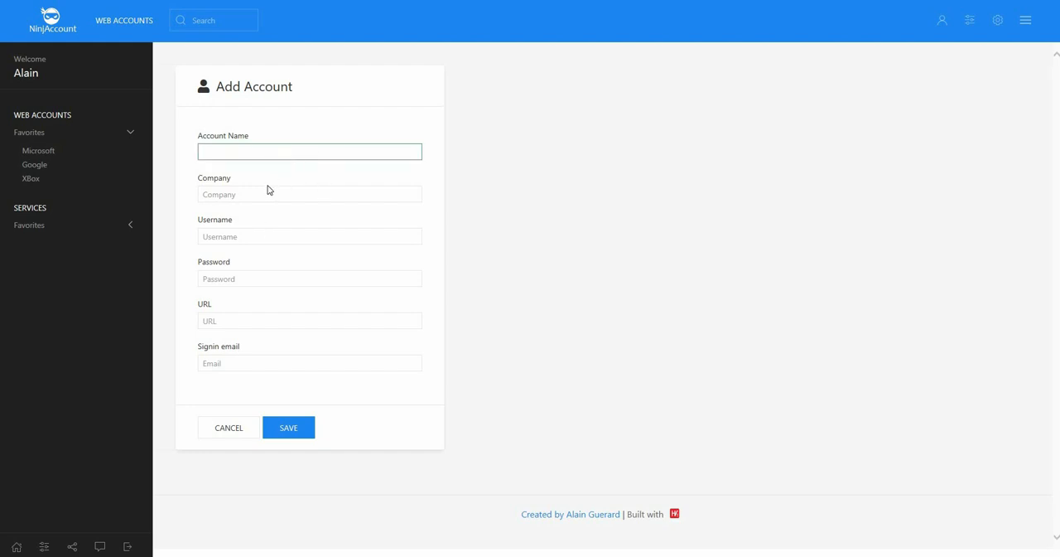
pyautogui.write('qwe')
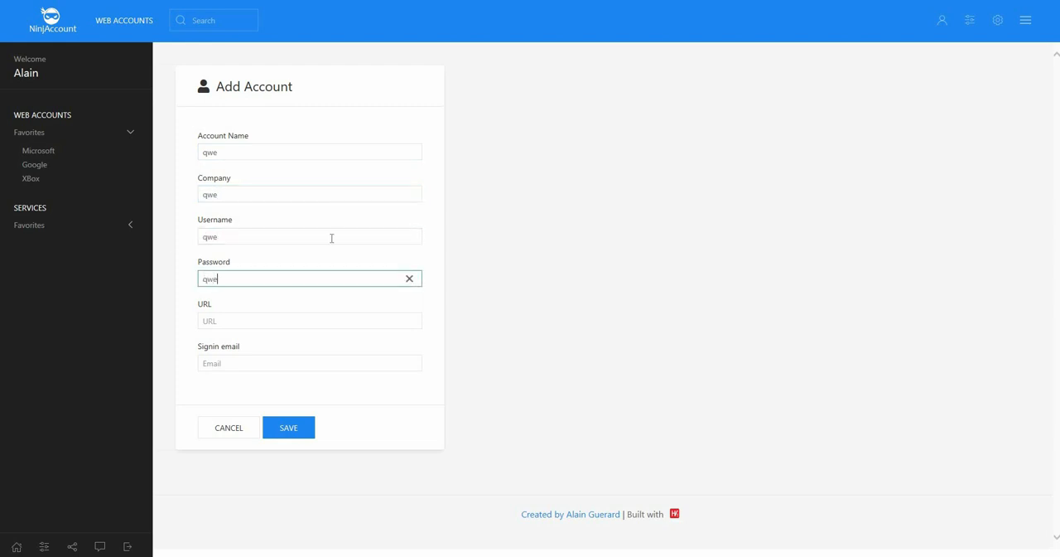
pyautogui.moveTo(302, 386)
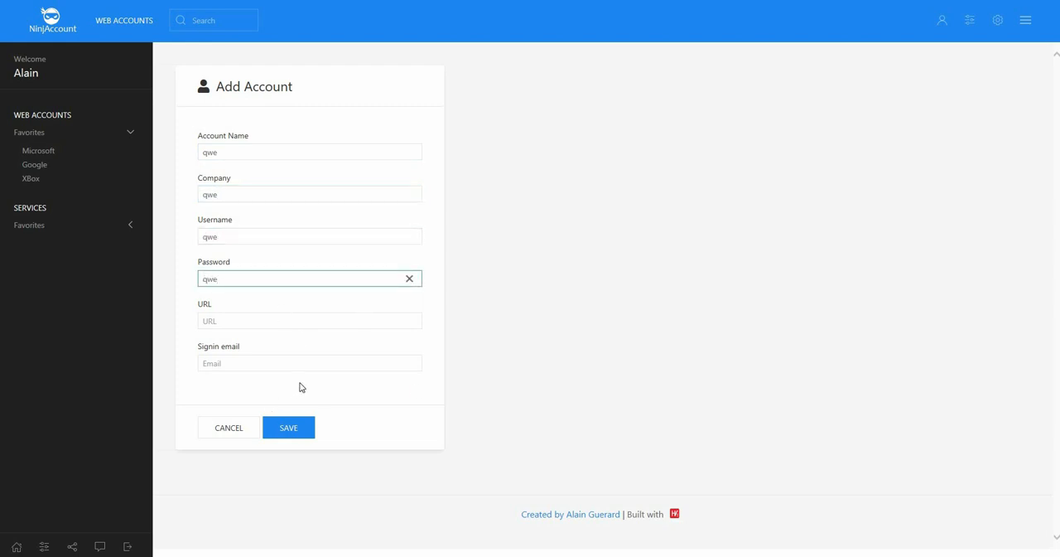
pyautogui.moveTo(309, 343)
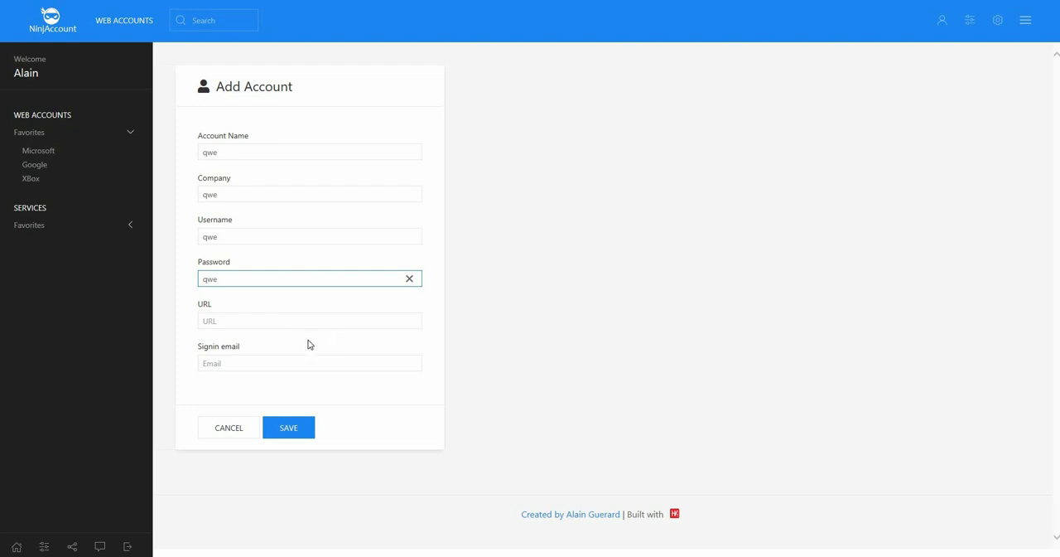
pyautogui.moveTo(344, 457)
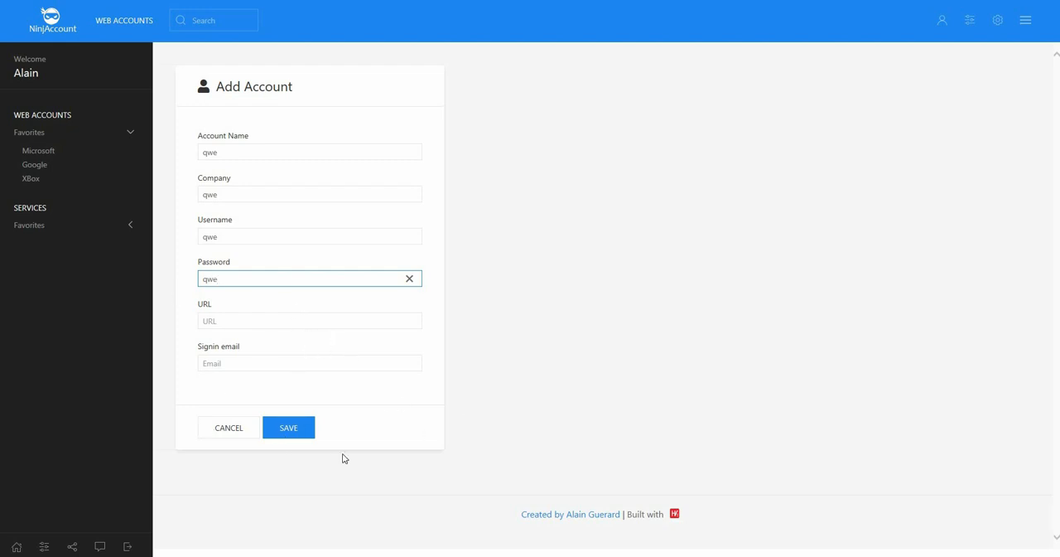
pyautogui.click(288, 426)
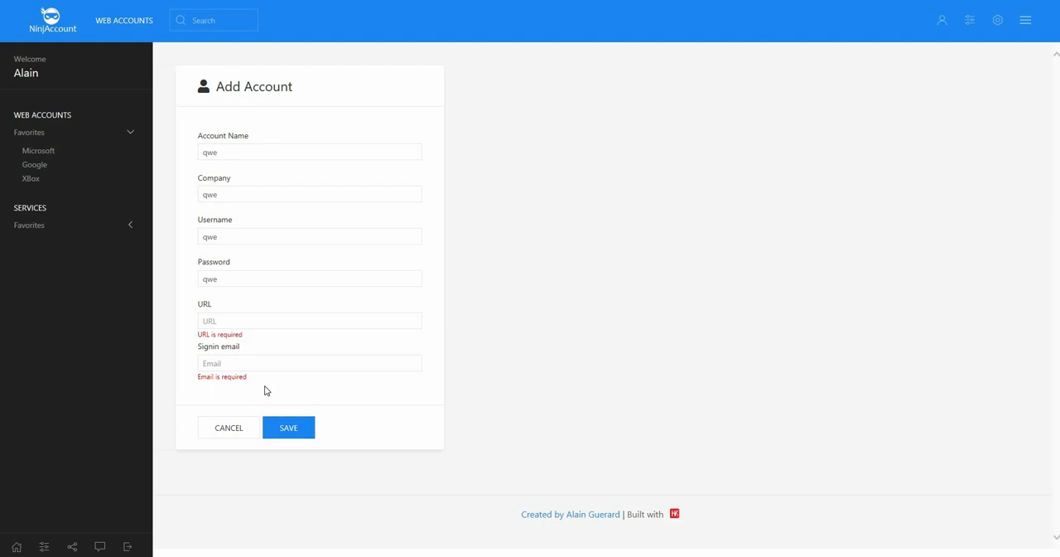
pyautogui.moveTo(300, 385)
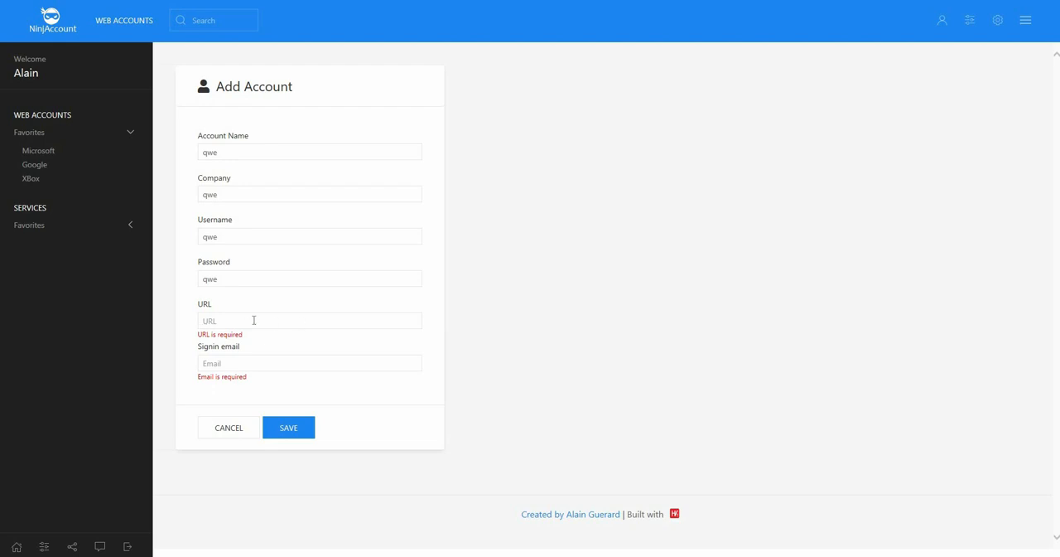
# - Enter URL 'nbv' and sign-in email 'mnbv', then save the qwe account
pyautogui.click(308, 320)
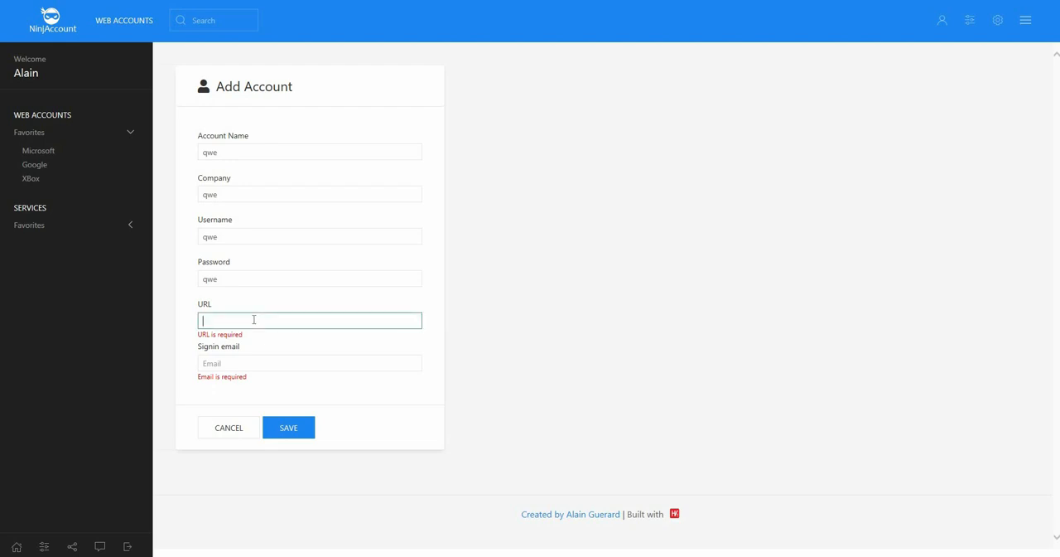
pyautogui.write('nbv')
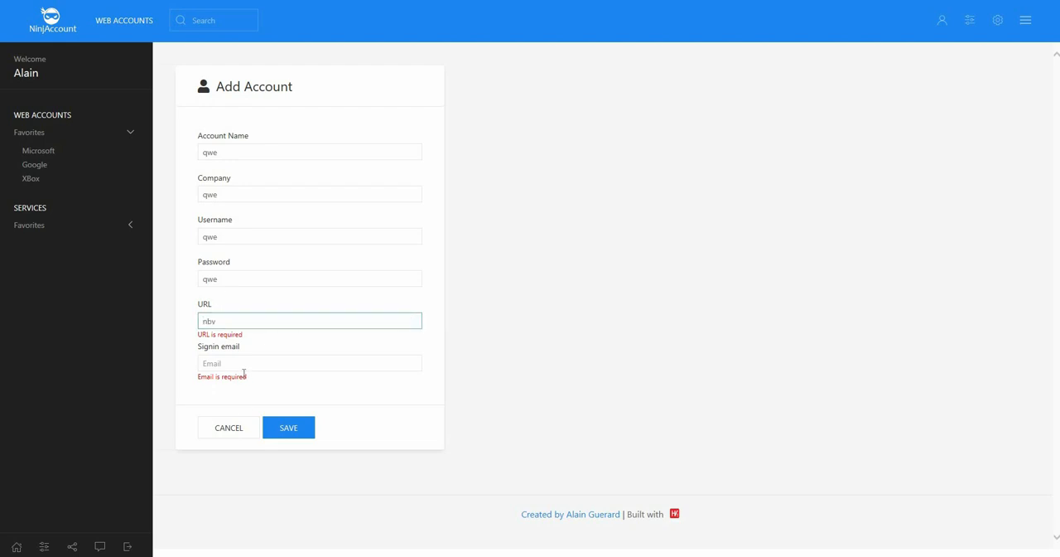
pyautogui.write('mb')
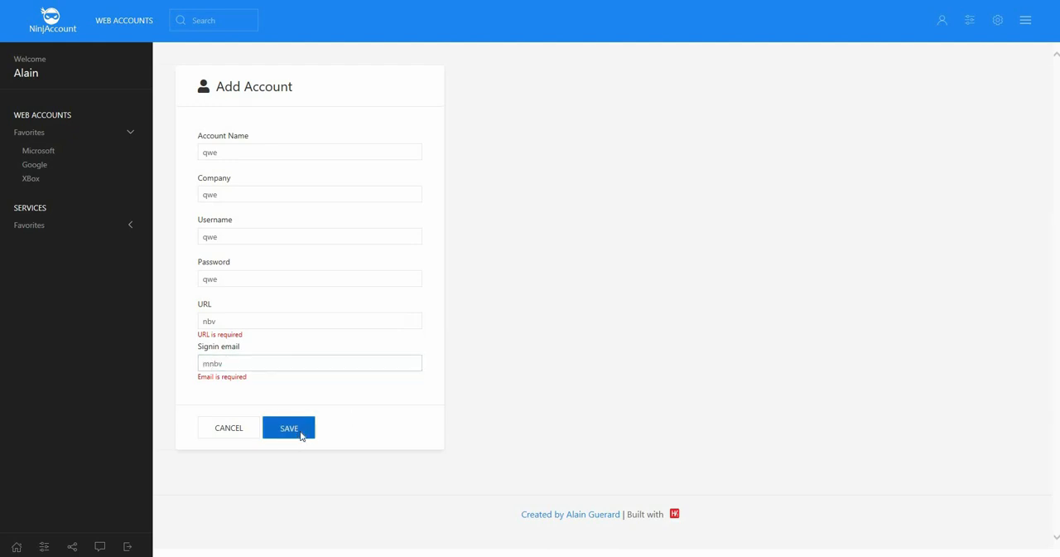
pyautogui.click(289, 427)
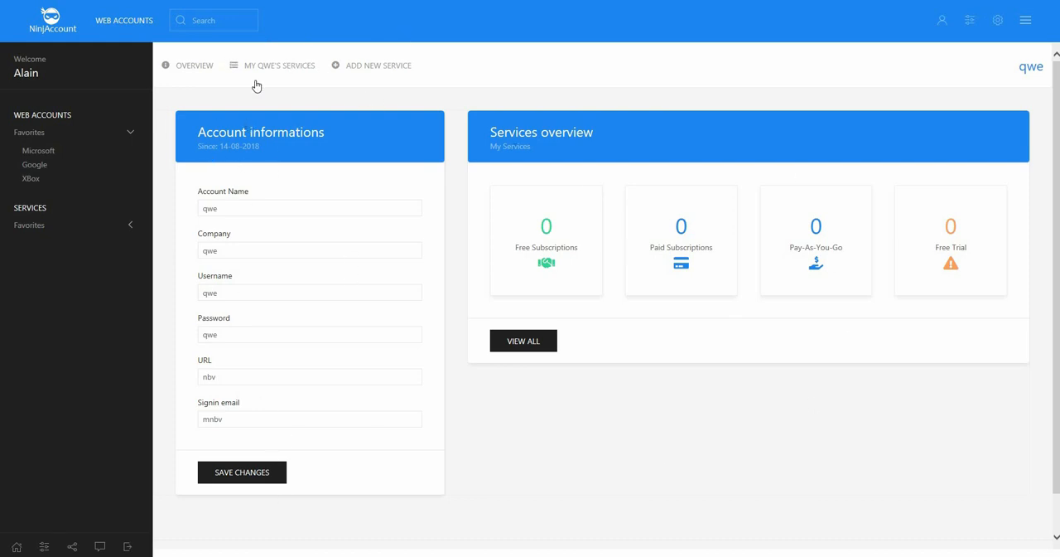
pyautogui.moveTo(265, 76)
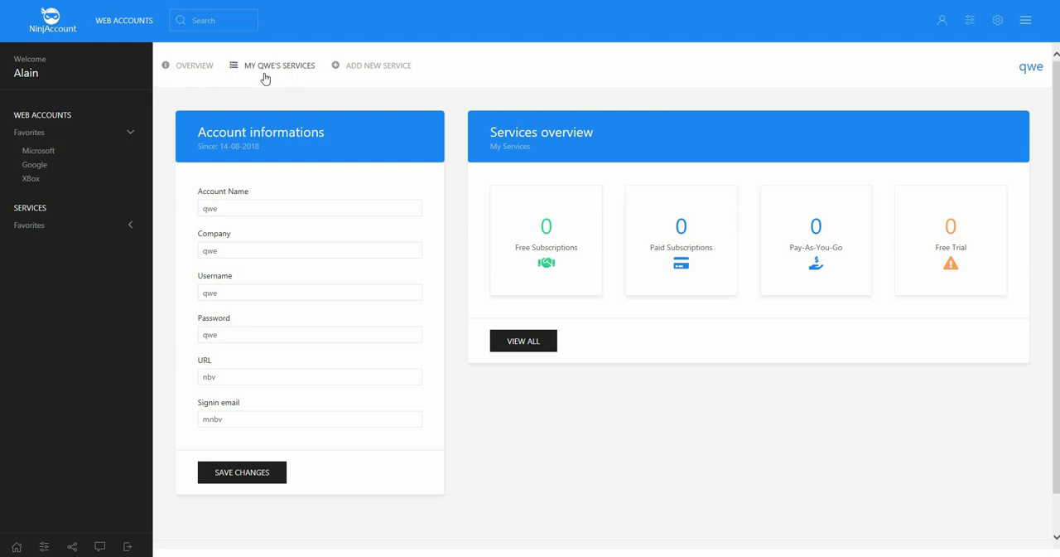
# - Open MY QWE'S SERVICES, showing two XBox Services free subscription entries
pyautogui.click(280, 65)
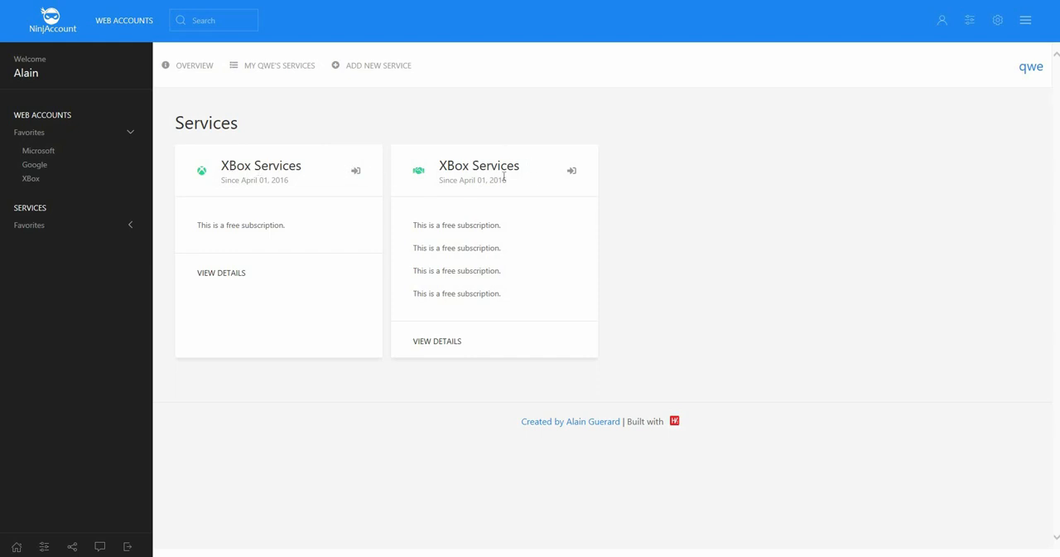
pyautogui.moveTo(520, 348)
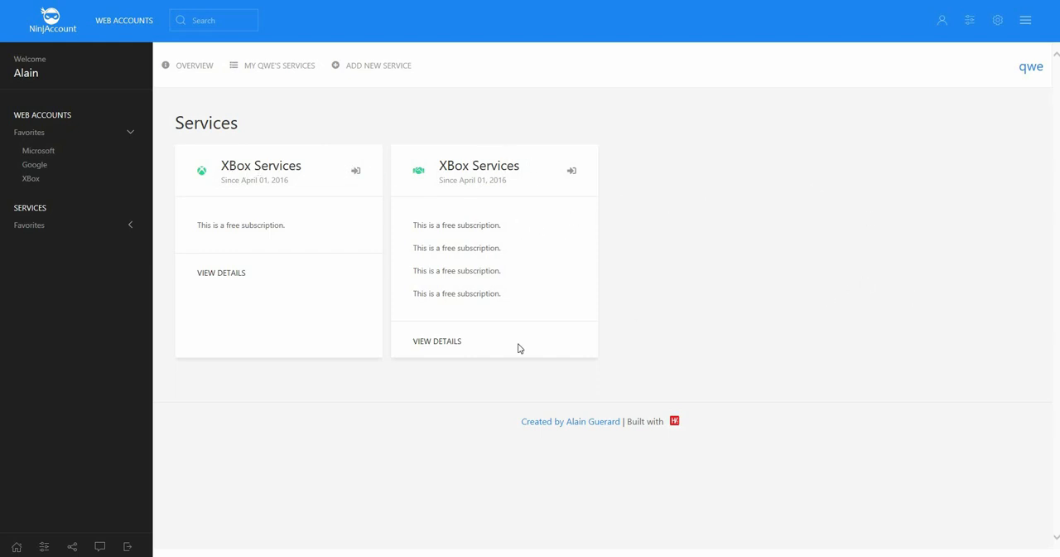
pyautogui.moveTo(313, 287)
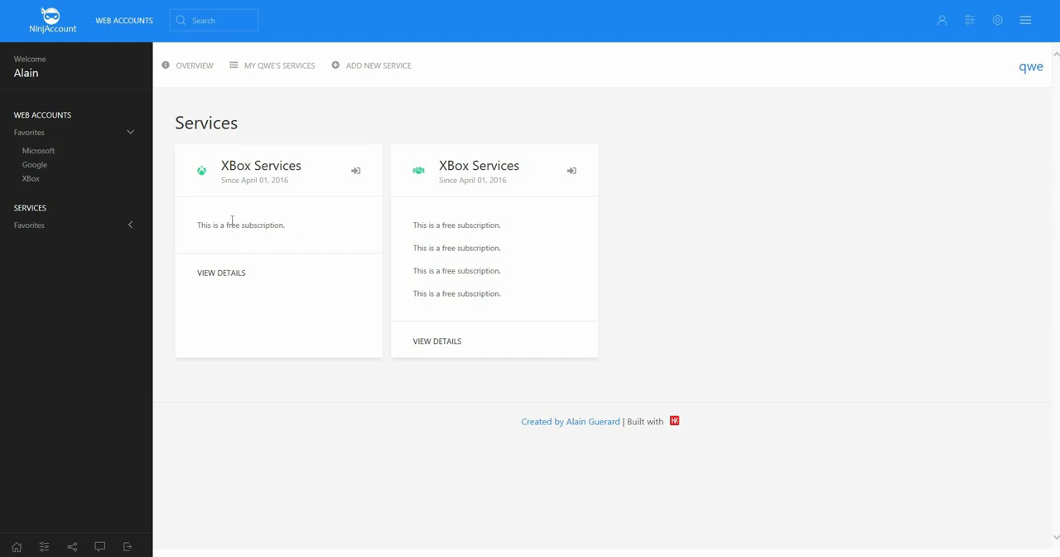
pyautogui.moveTo(385, 66)
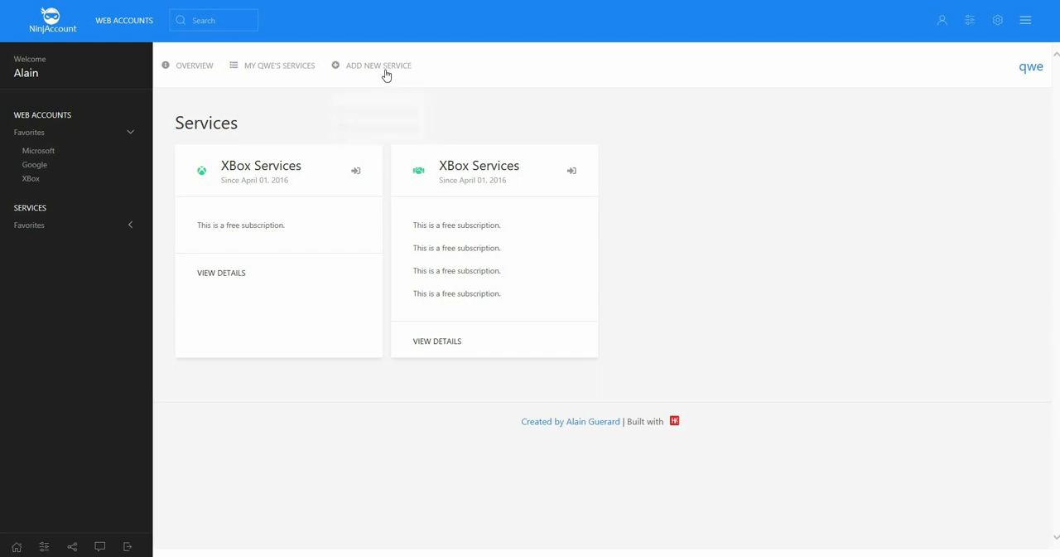
# - Choose Free Subscription from the ADD NEW SERVICE menu for the qwe account
pyautogui.click(377, 65)
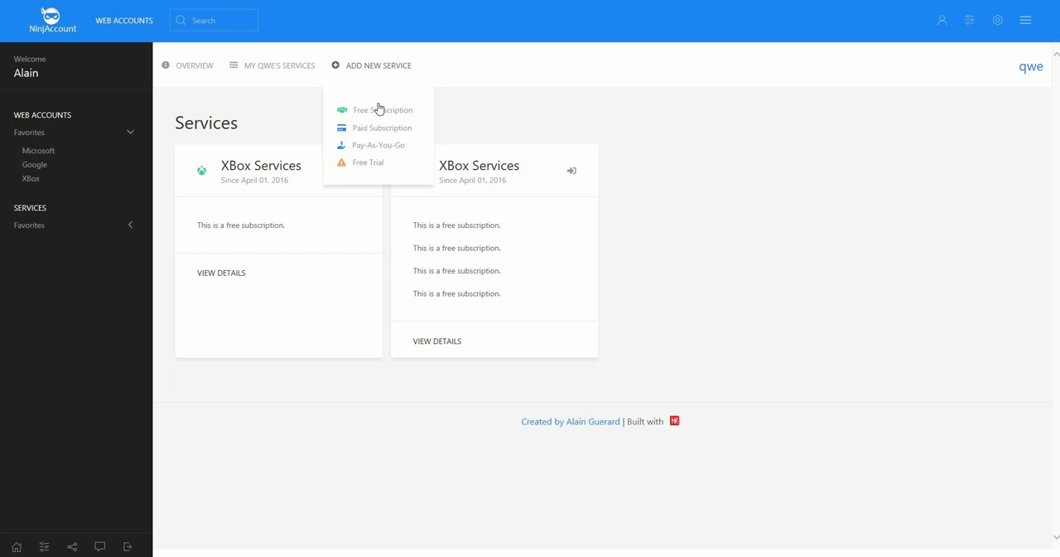
pyautogui.click(383, 109)
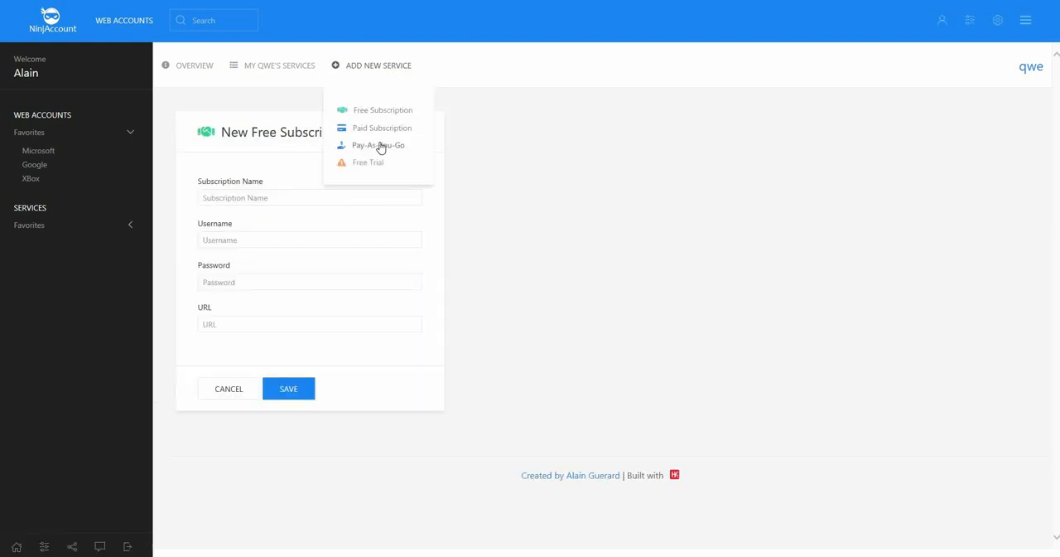
pyautogui.moveTo(175, 89)
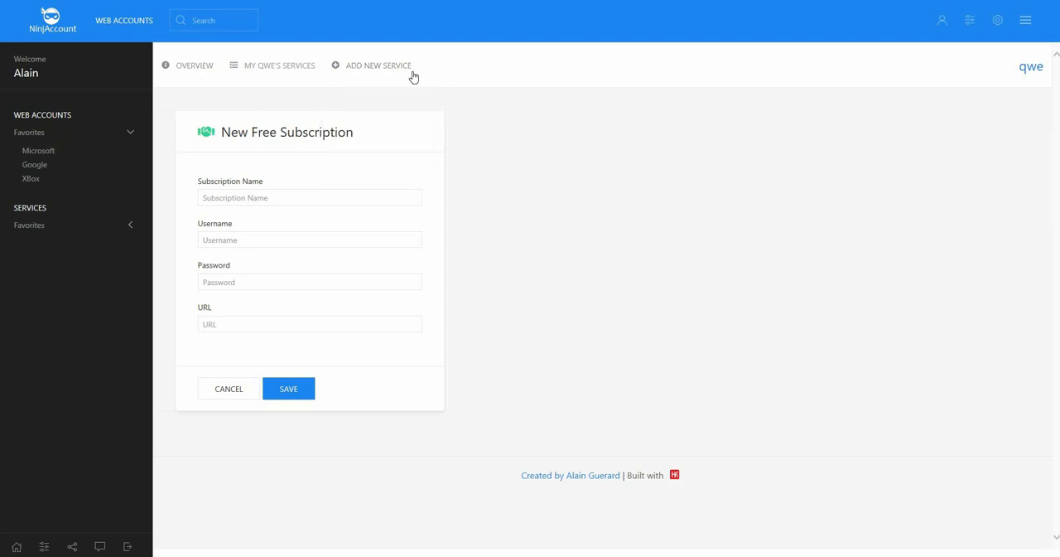
pyautogui.click(378, 66)
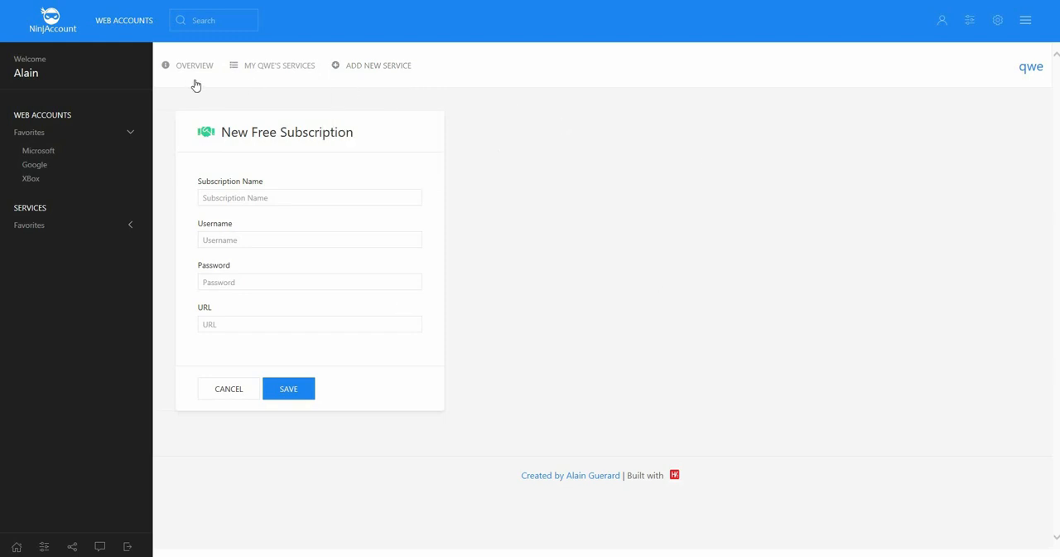
# - On the overview, change the sign-in email from mnbv to 'gfhgfhgfhgfhff' and save
pyautogui.click(194, 65)
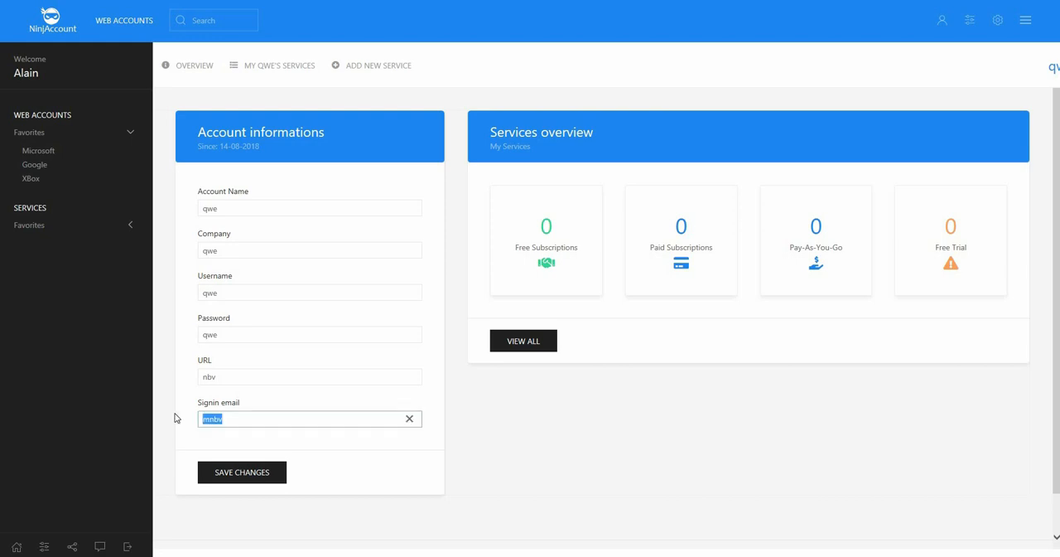
pyautogui.write('gfhgfhgh')
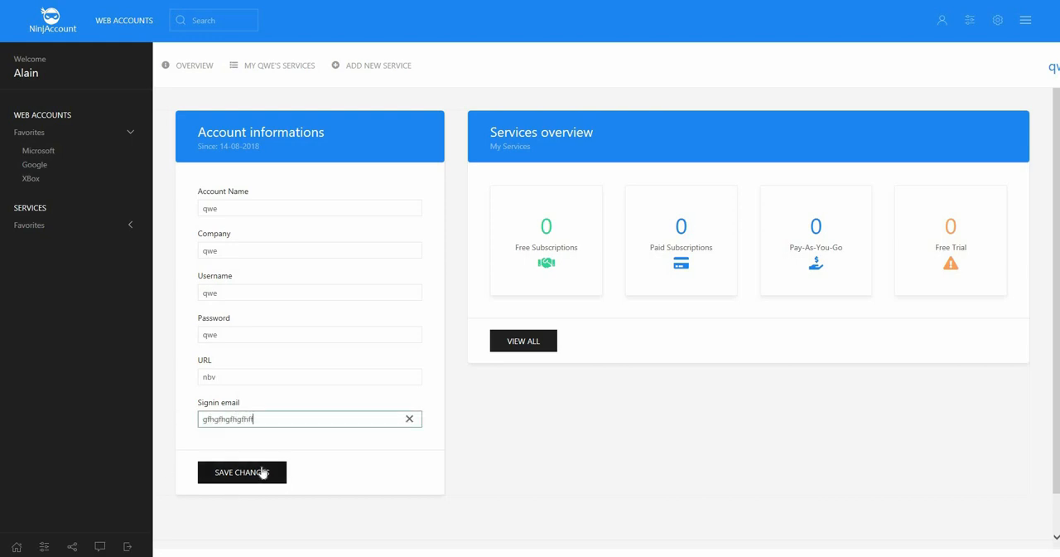
pyautogui.click(241, 471)
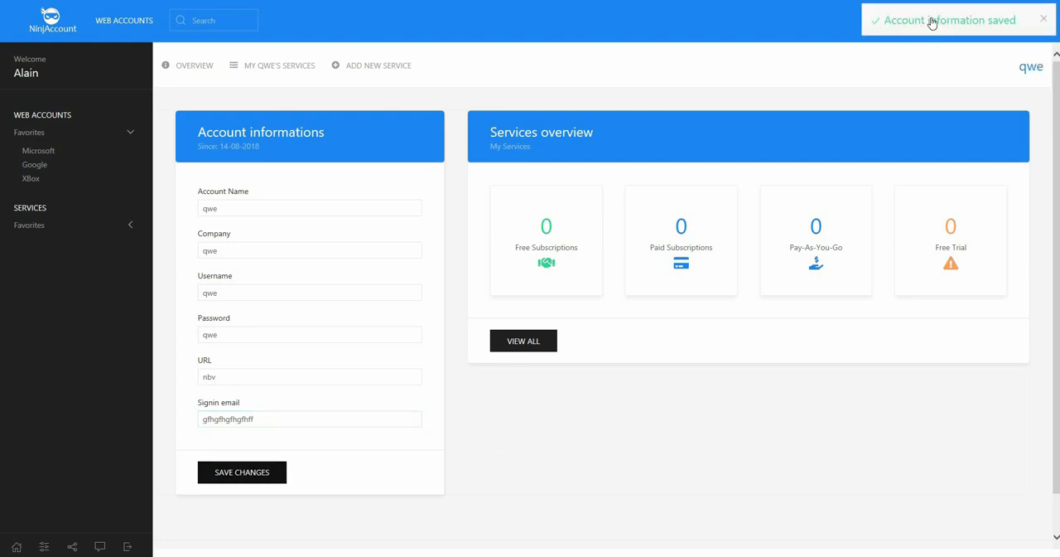
pyautogui.moveTo(940, 27)
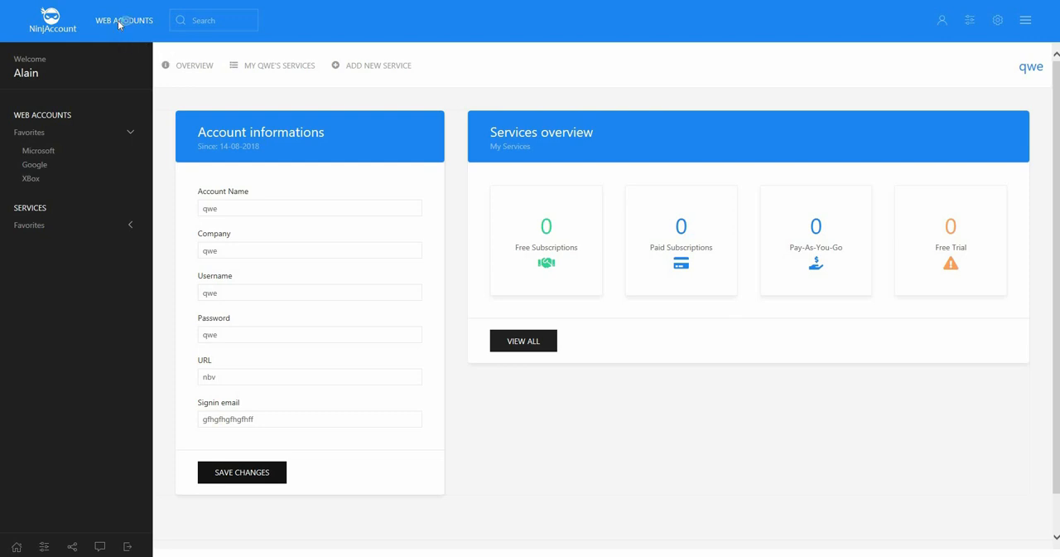
pyautogui.click(124, 20)
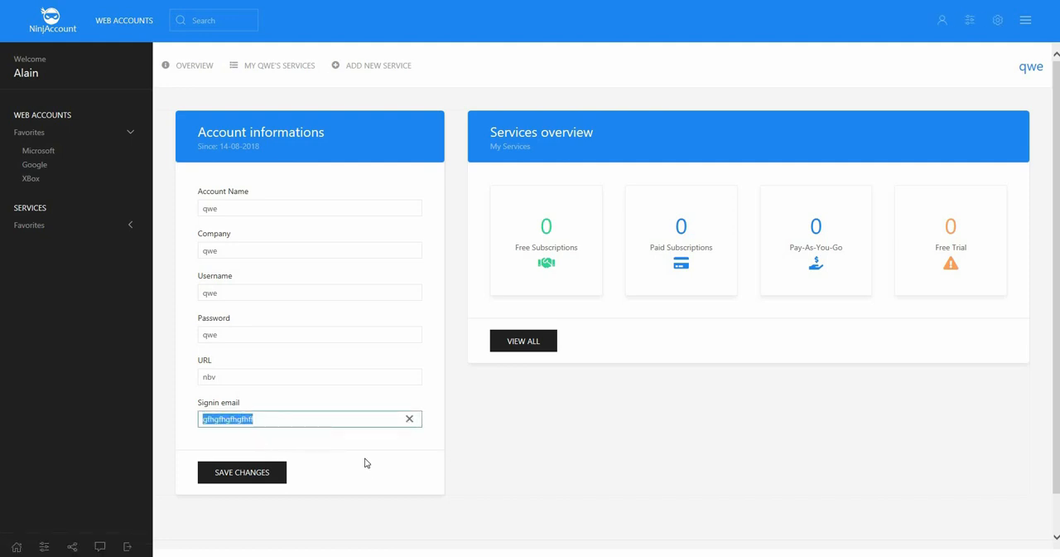
pyautogui.moveTo(649, 439)
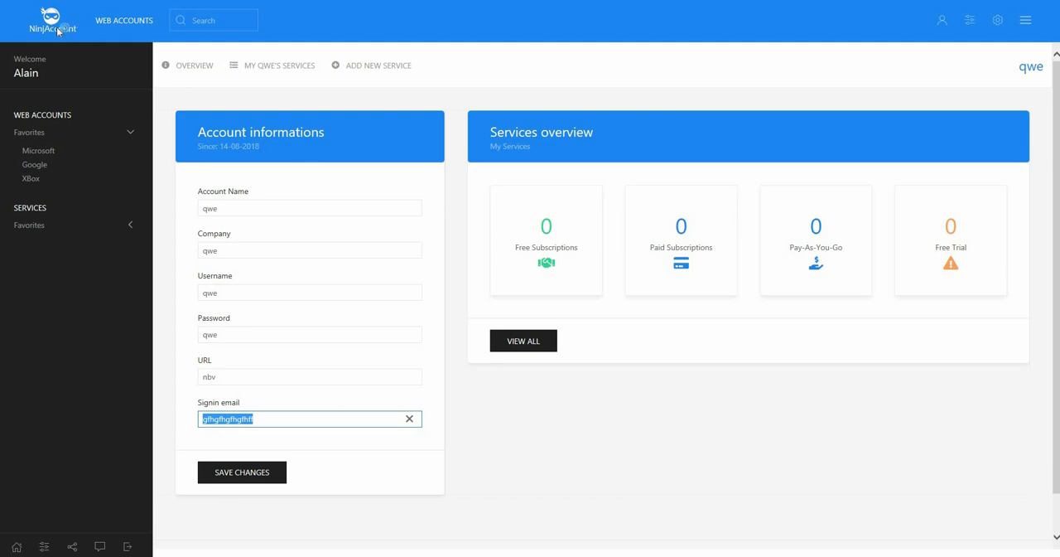
pyautogui.click(125, 20)
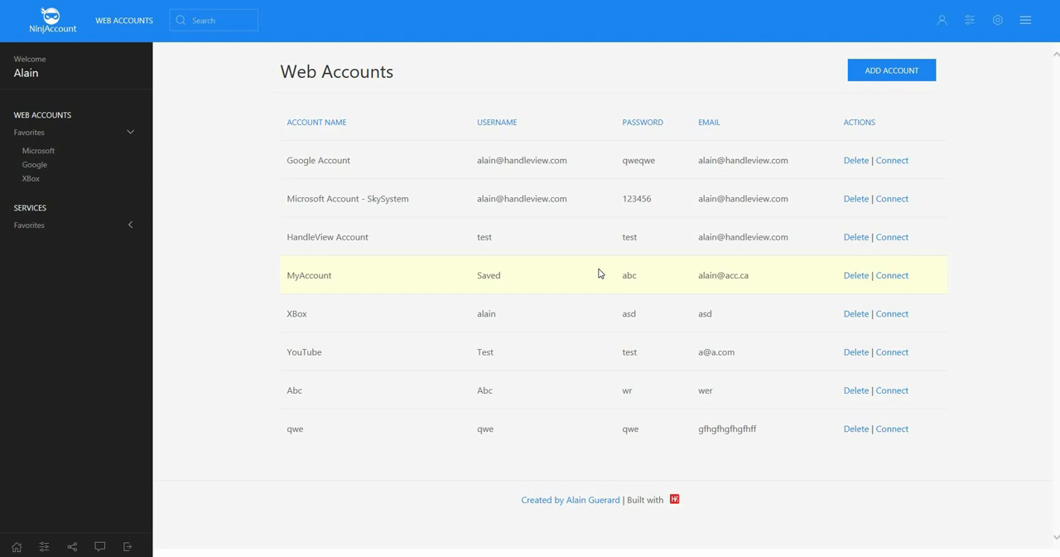
pyautogui.moveTo(601, 274)
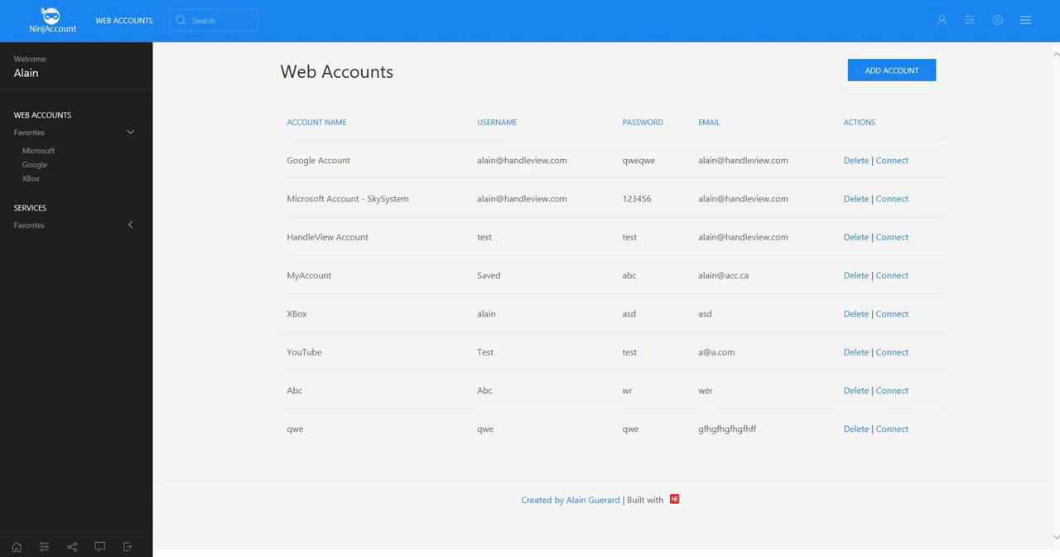
pyautogui.moveTo(609, 253)
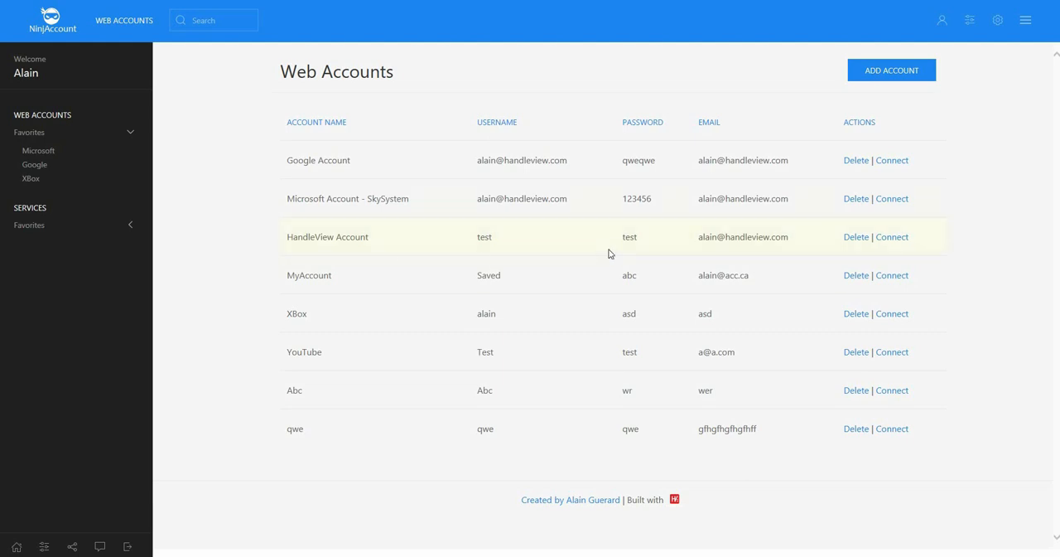